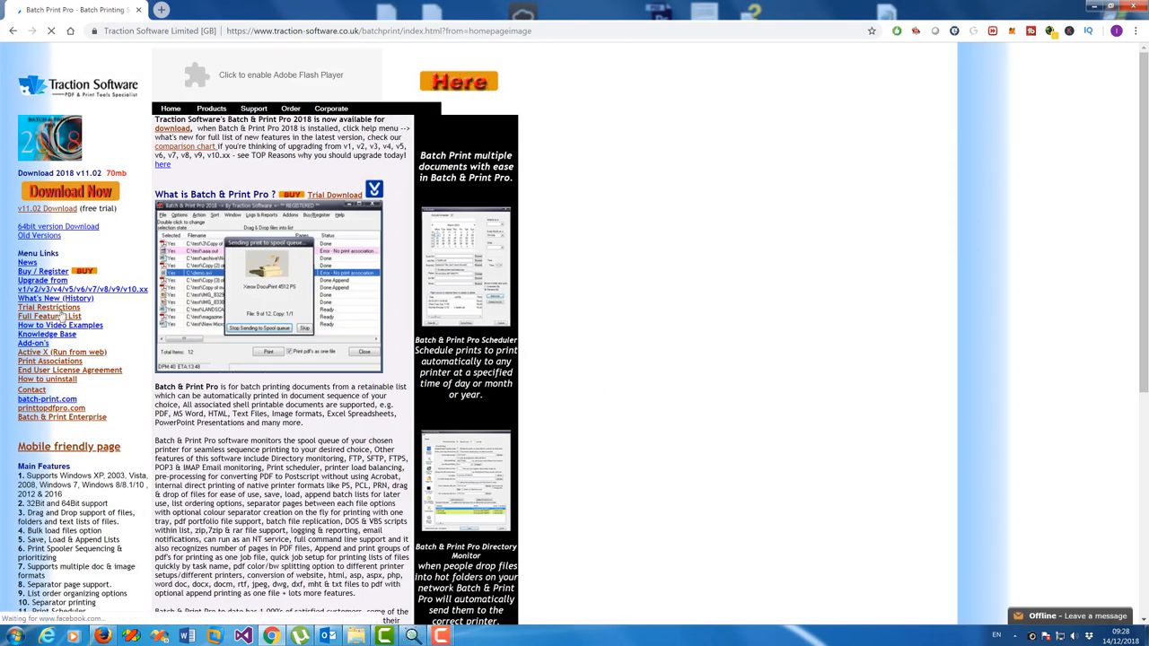
Open the Batch & Print Pro Buy / Register page and scroll to the site license prices.
click(42, 271)
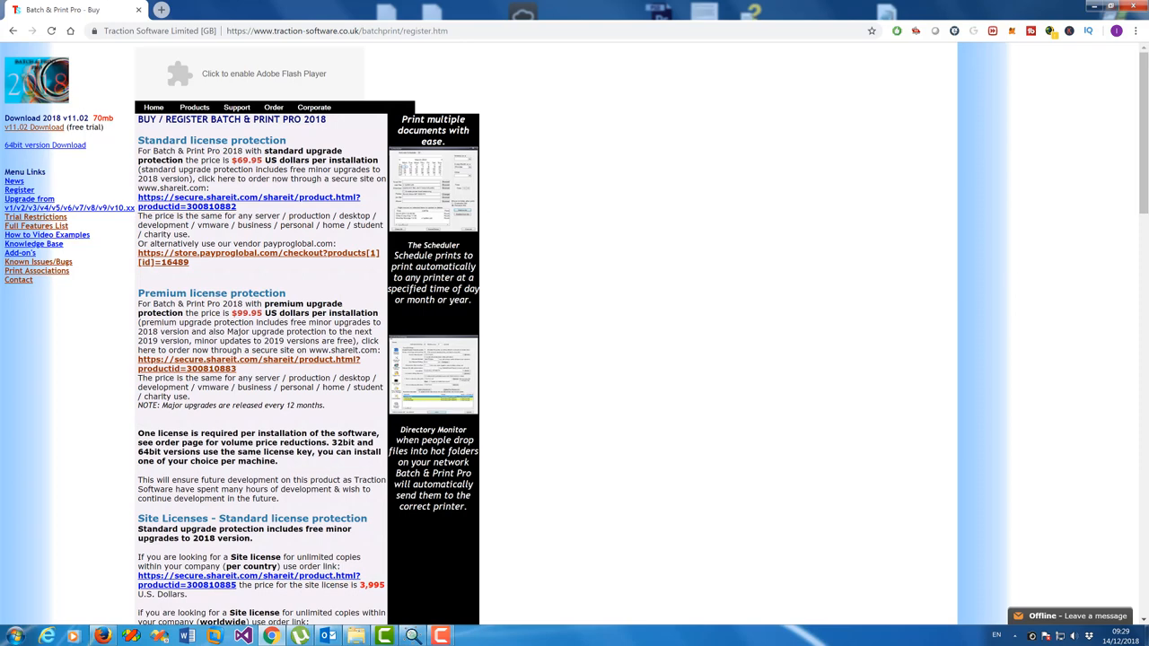
scroll(down, 3)
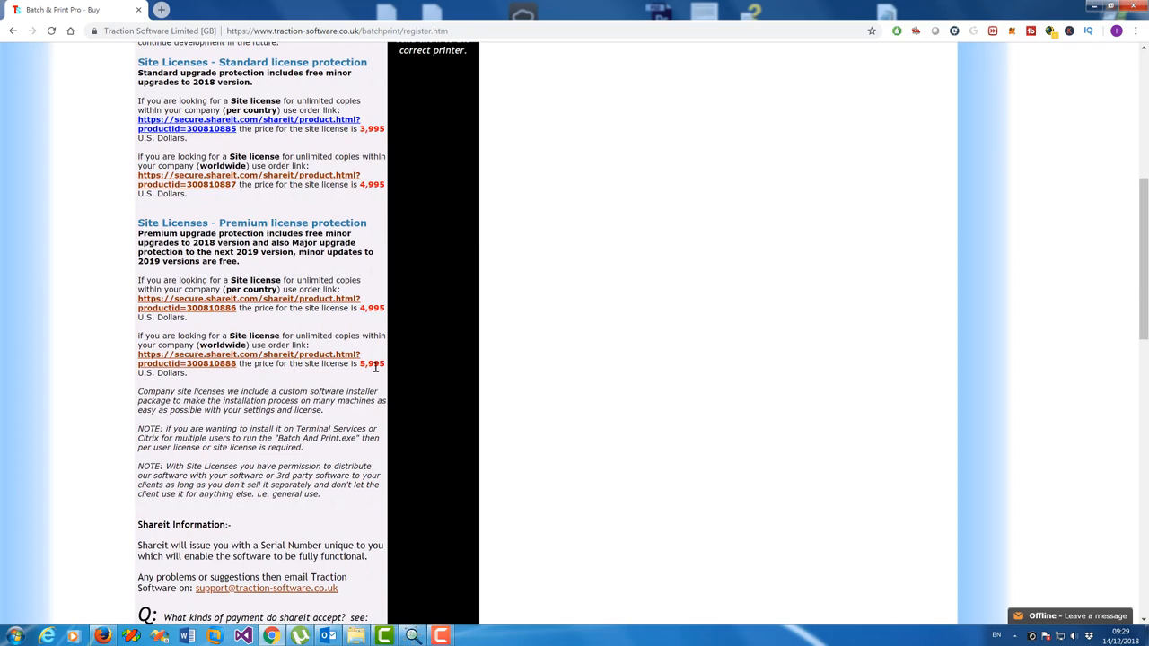
mouse_move(503, 383)
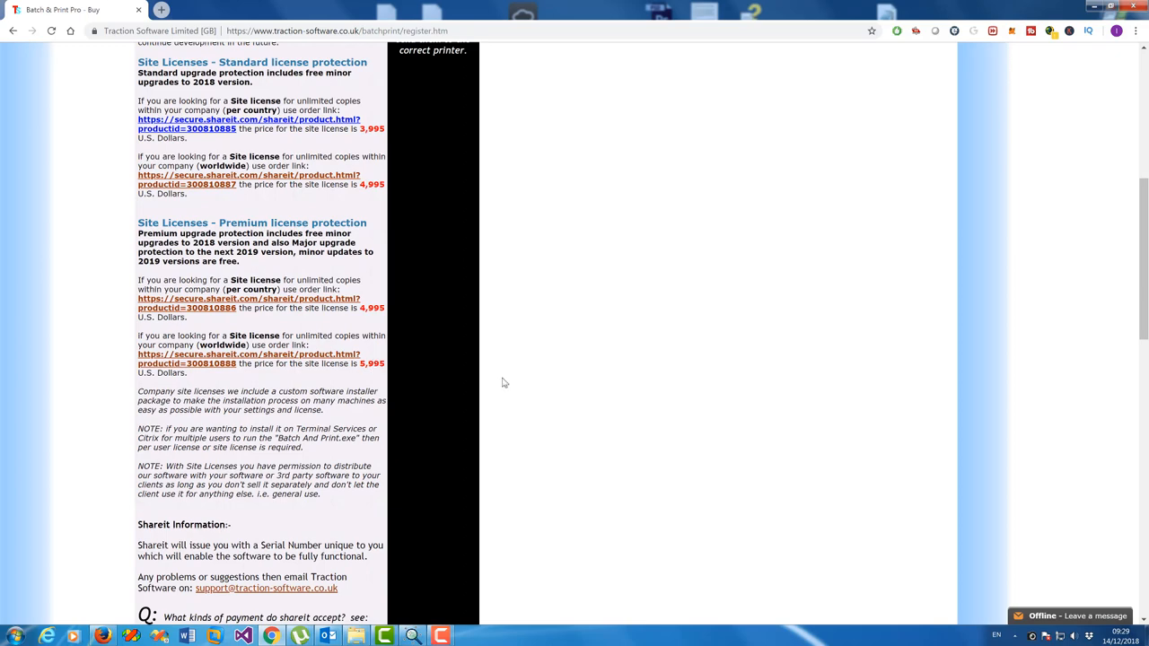
Return to the Traction Software home page and show the Order menu's ordering methods.
click(14, 31)
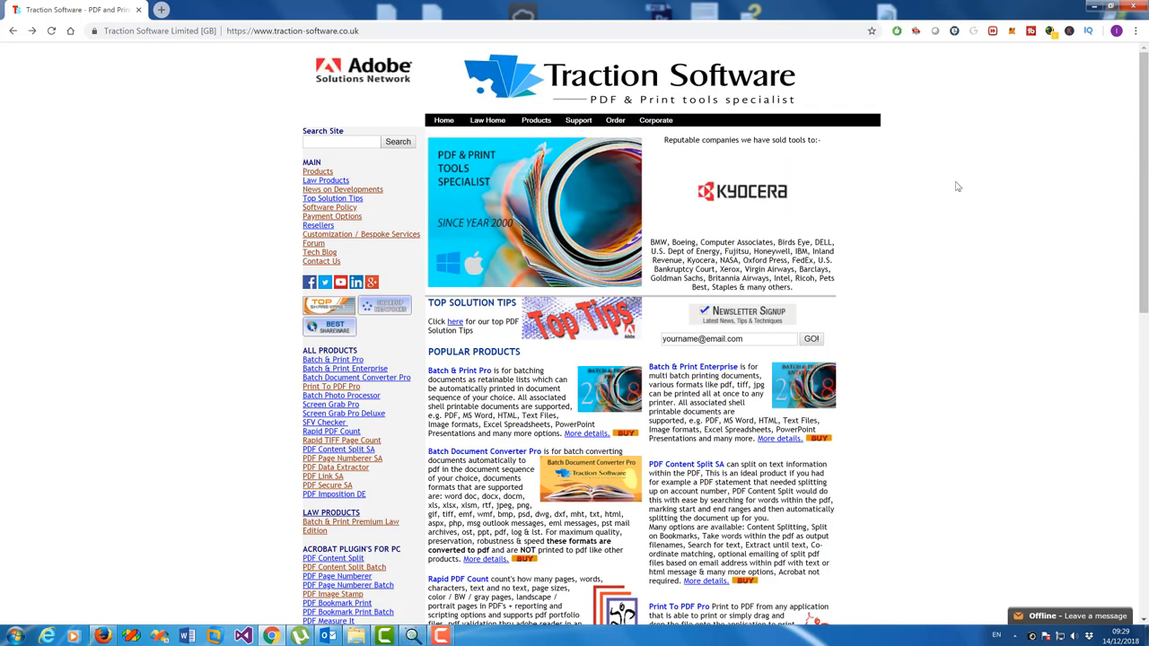
click(615, 119)
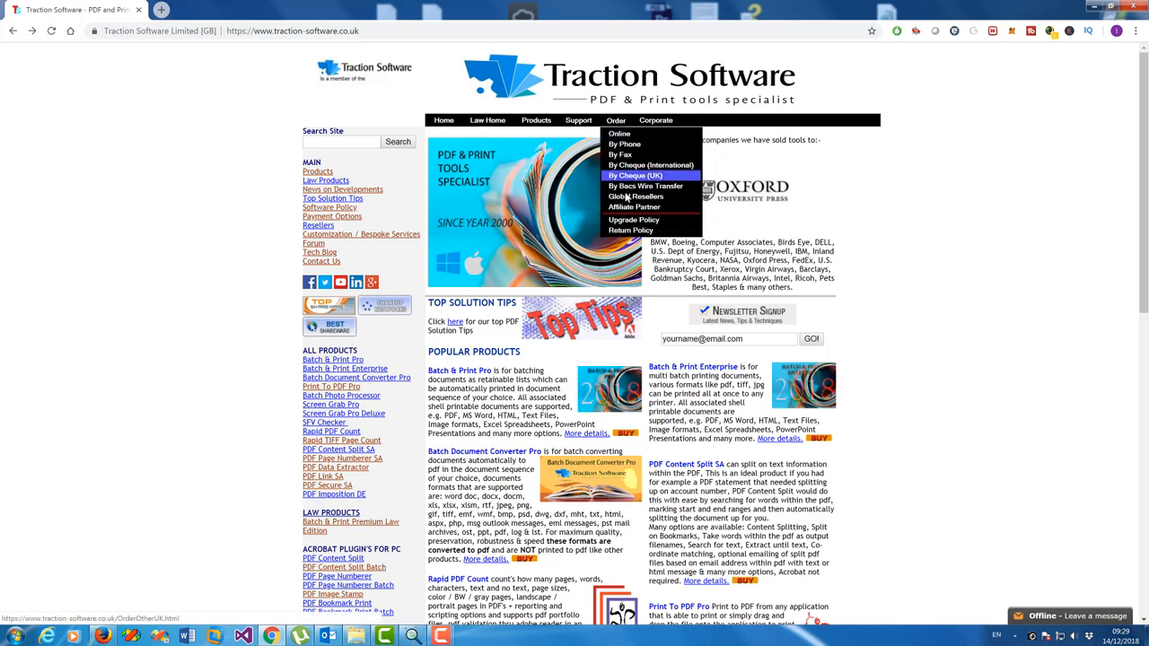
Open Affiliate Partner from the Order menu and scroll to Getting Started and example affiliate URLs.
click(634, 206)
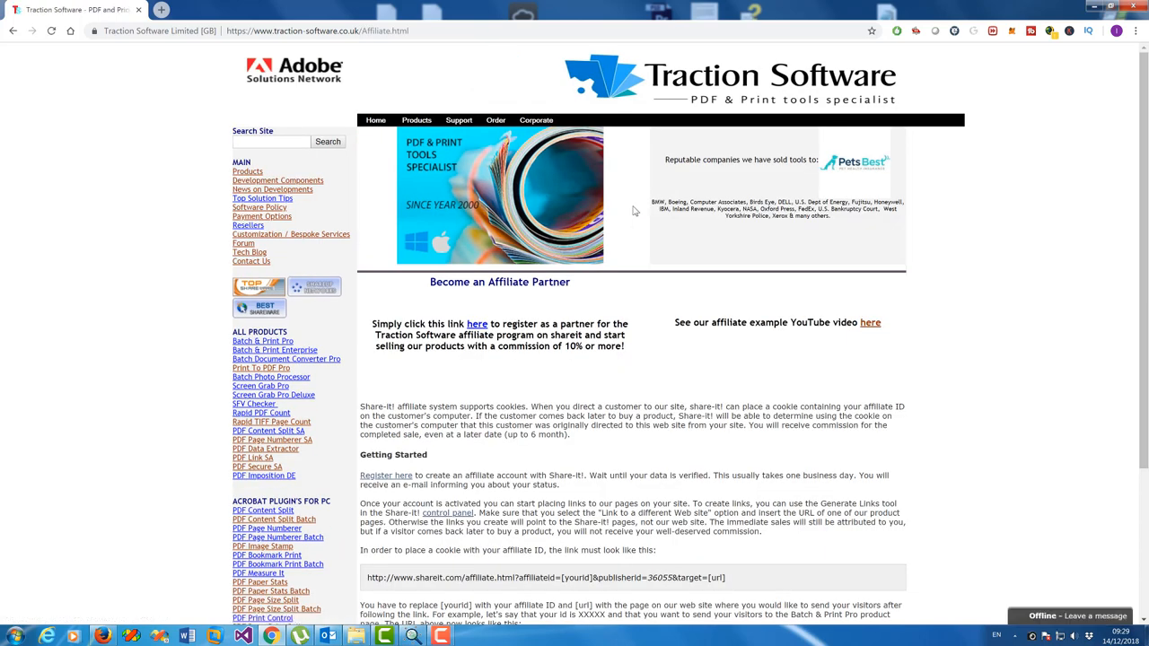
scroll(down, 3)
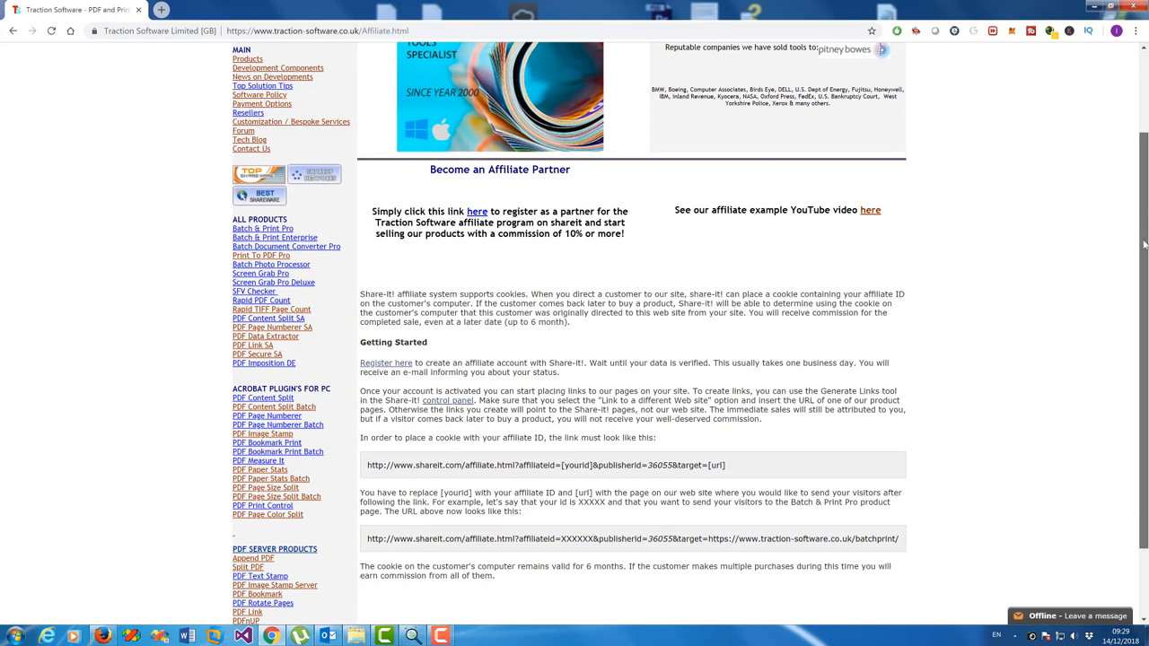
scroll(down, 3)
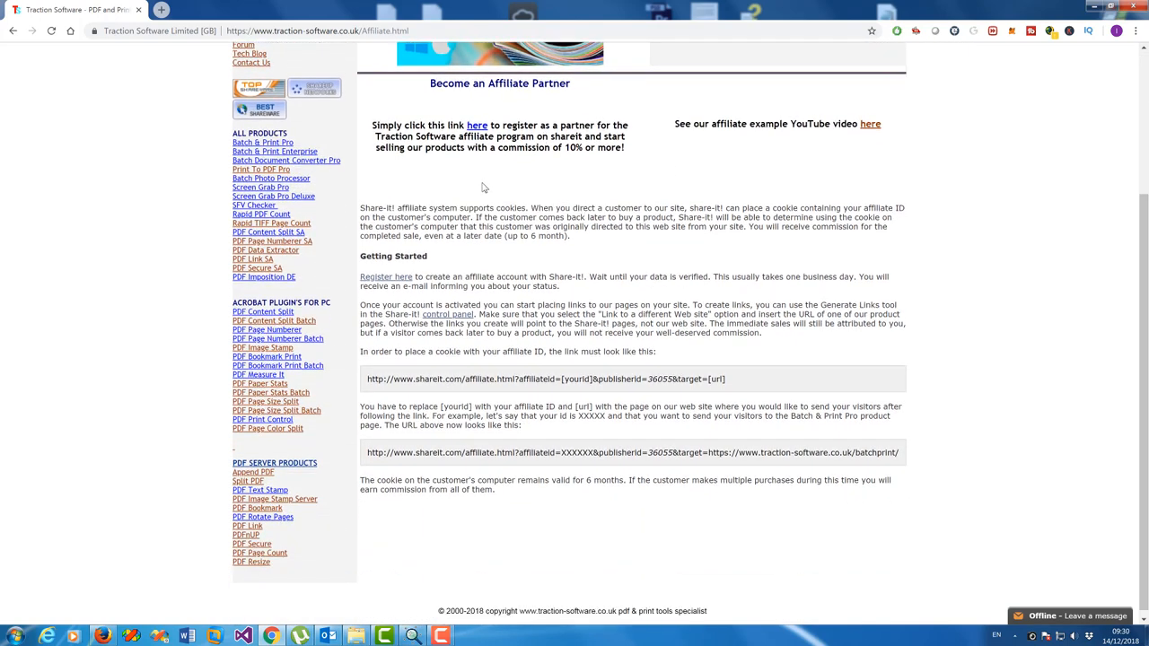
mouse_move(414, 161)
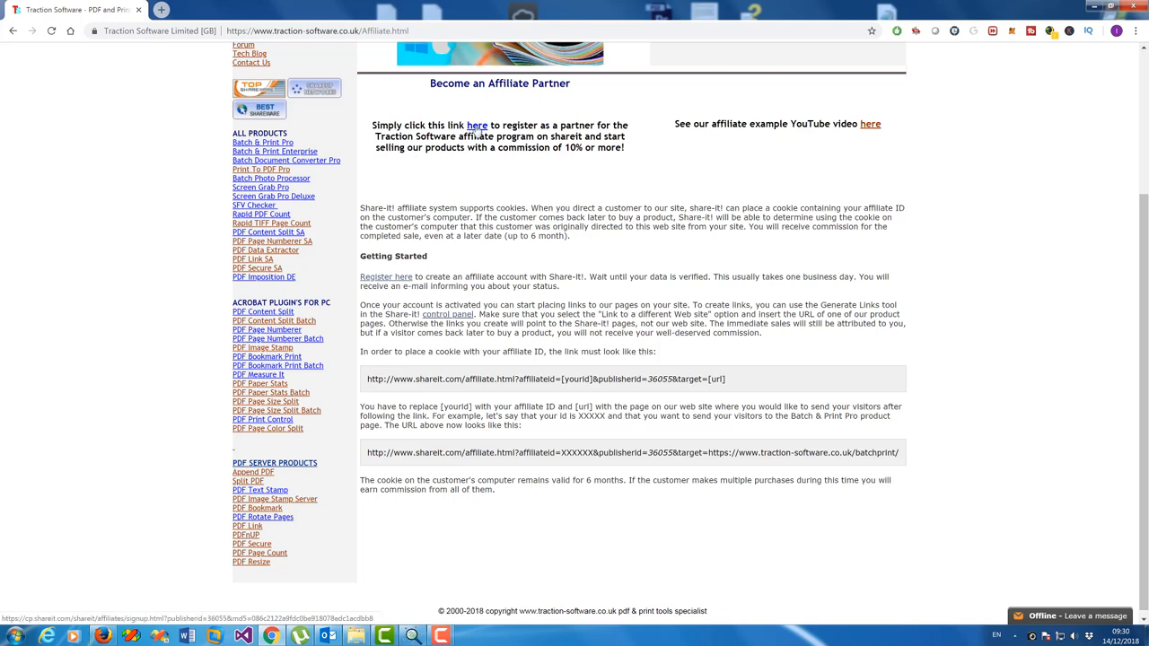
Review the Share-it affiliate signup form in a new tab, then return to the Traction Software tab.
click(476, 125)
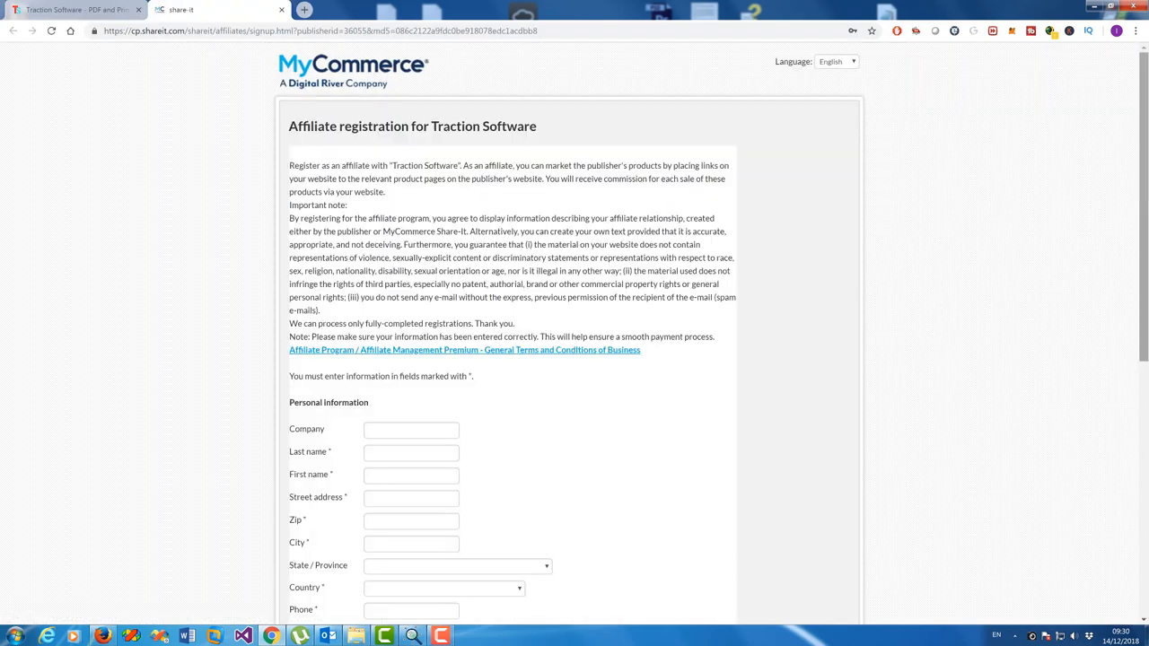
scroll(down, 3)
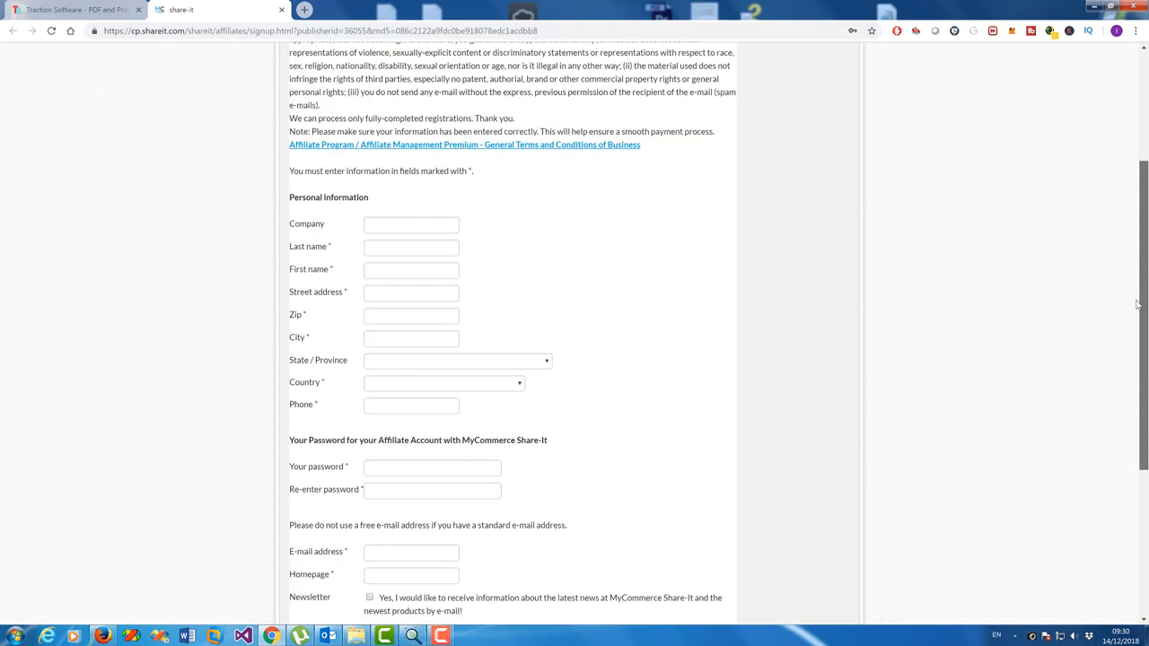
scroll(down, 3)
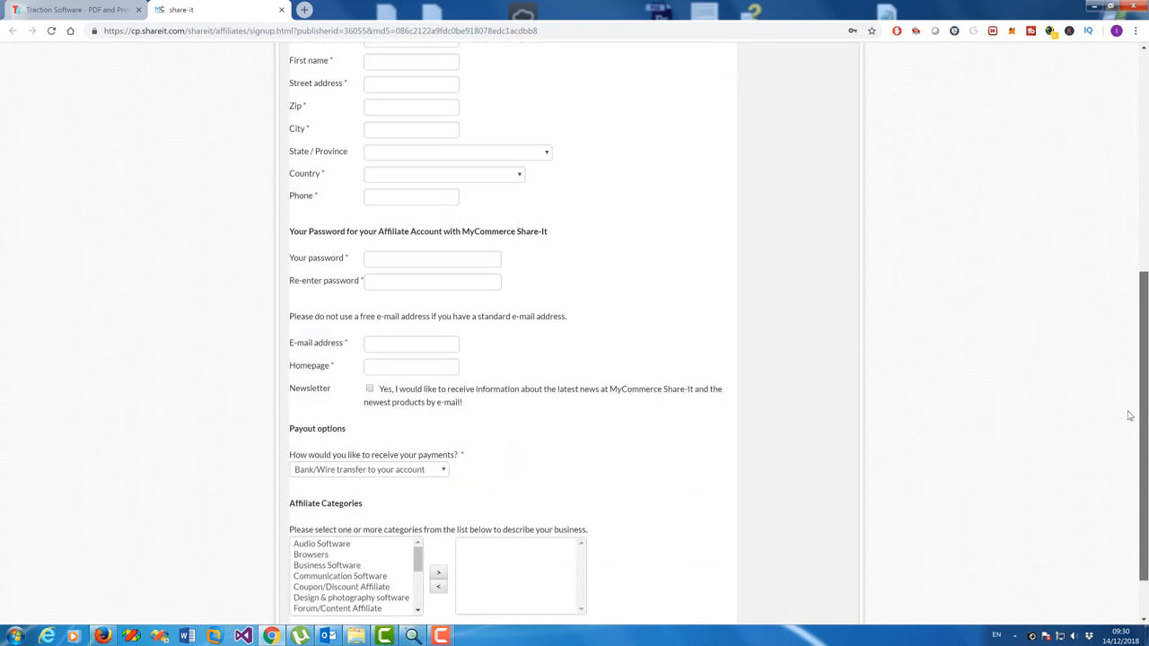
scroll(up, 3)
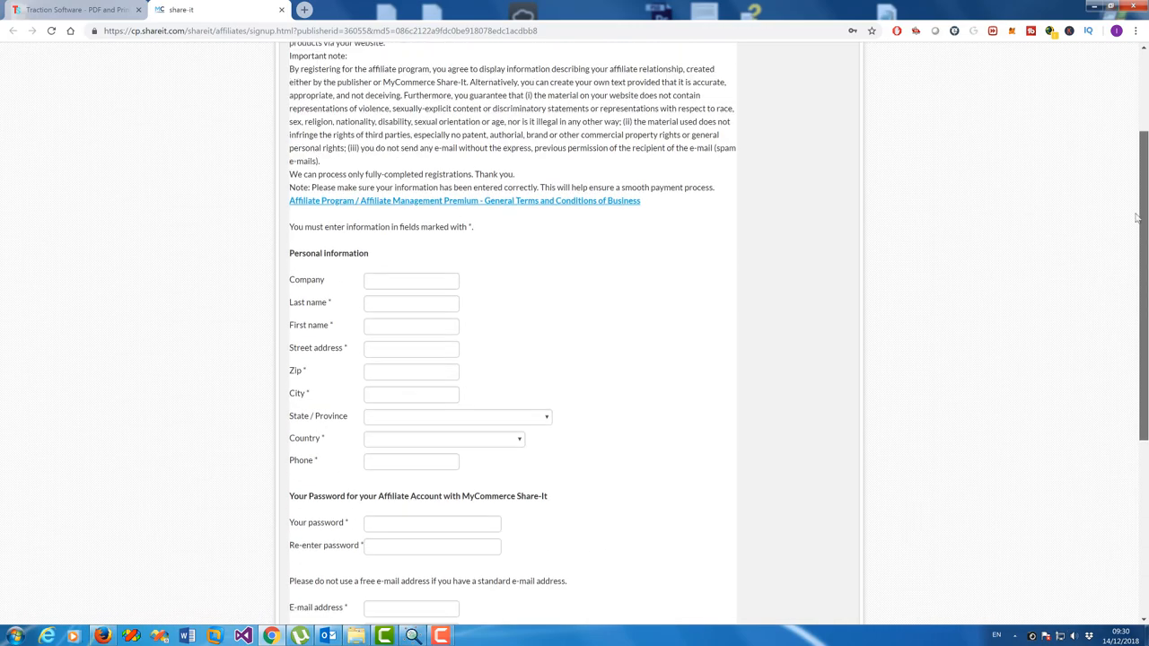
click(68, 10)
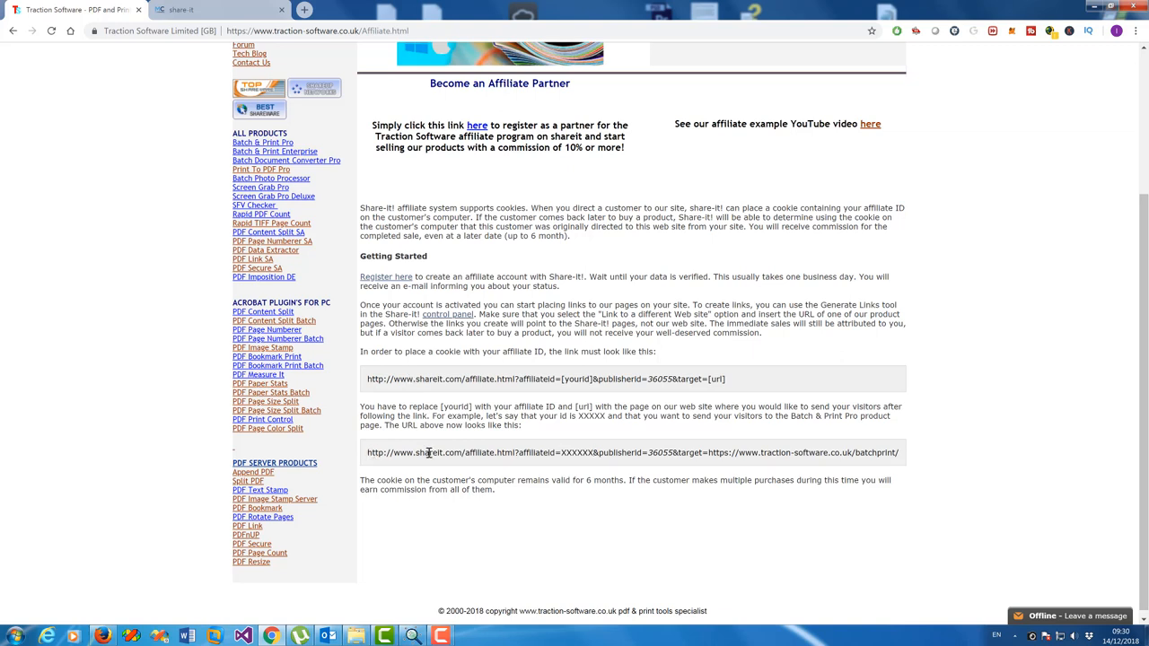
triple_click(628, 453)
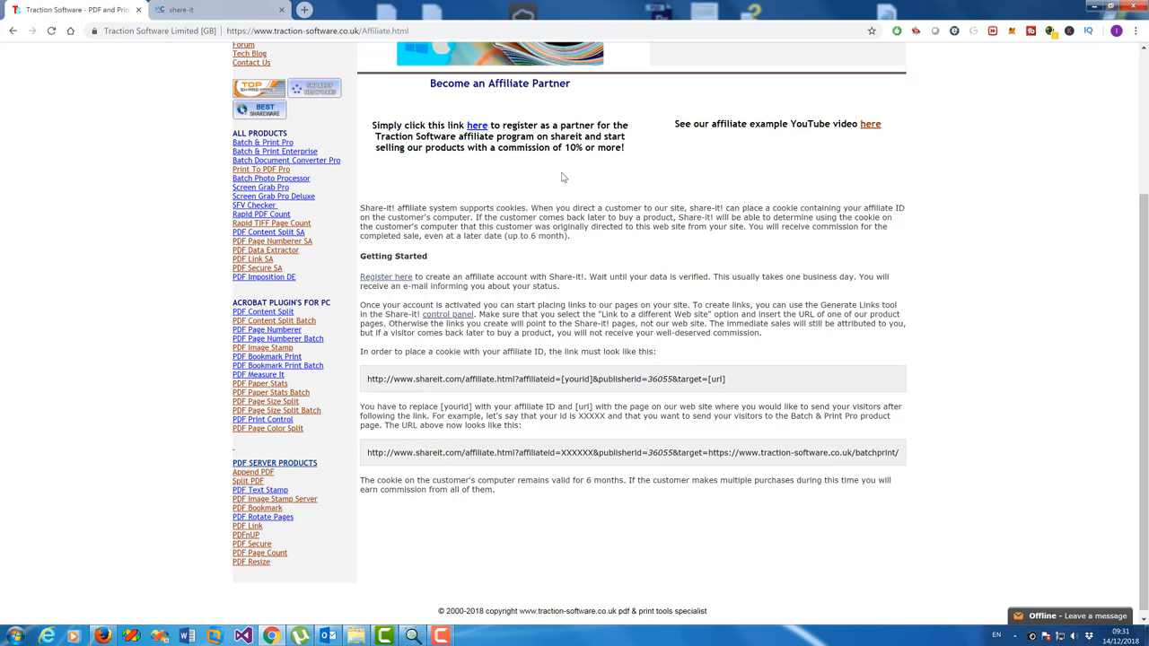
mouse_move(572, 193)
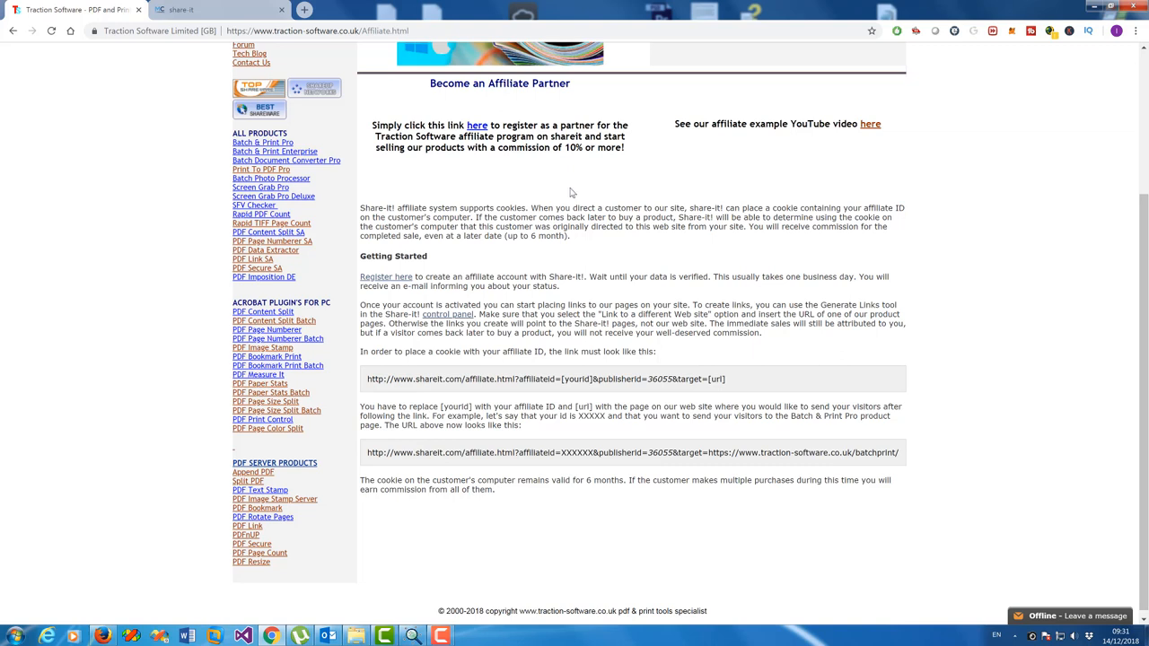
scroll(down, 3)
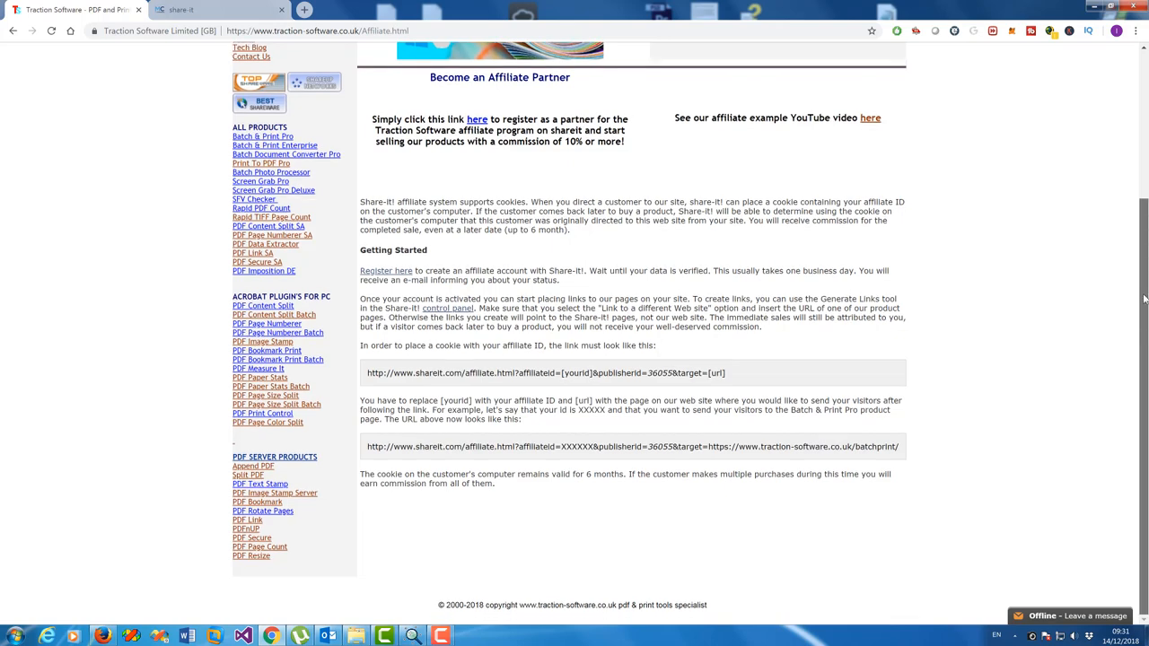